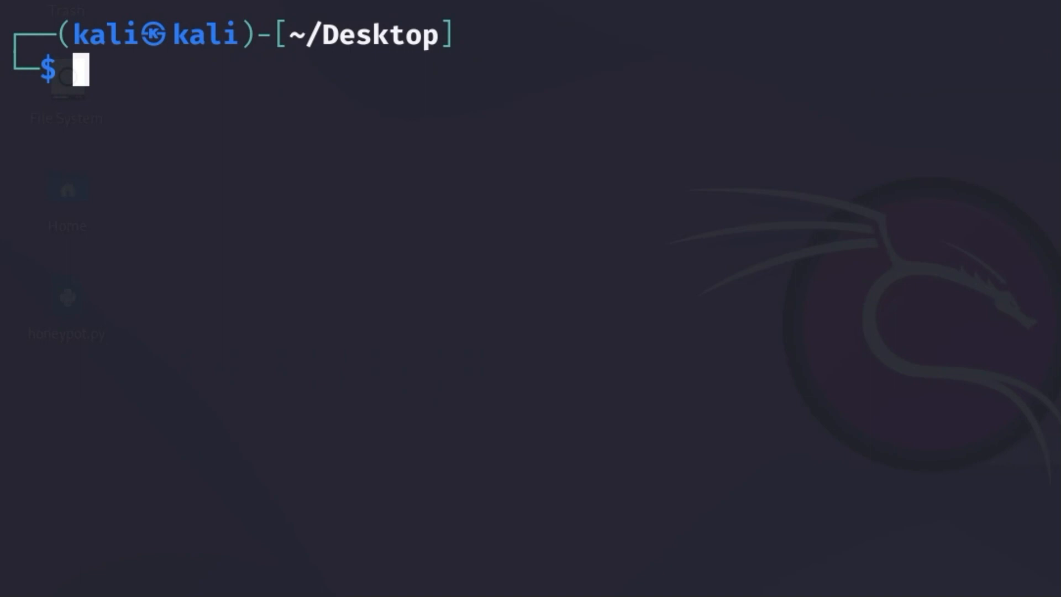
# Step: Write the pip install paramiko command at the Desktop prompt
pyautogui.write('pip install shell-gpt')
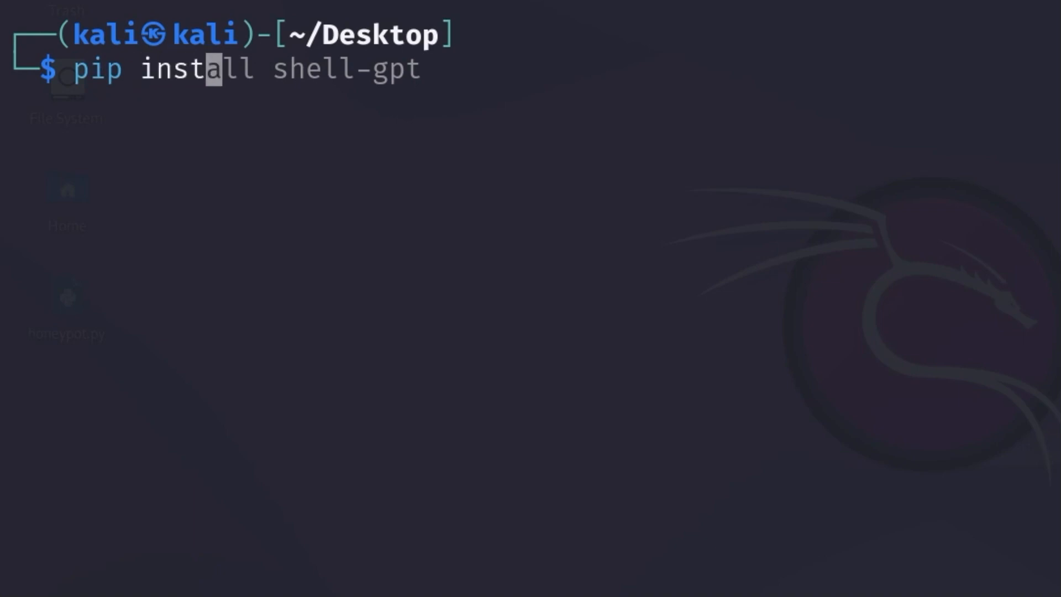
pyautogui.write('paramik')
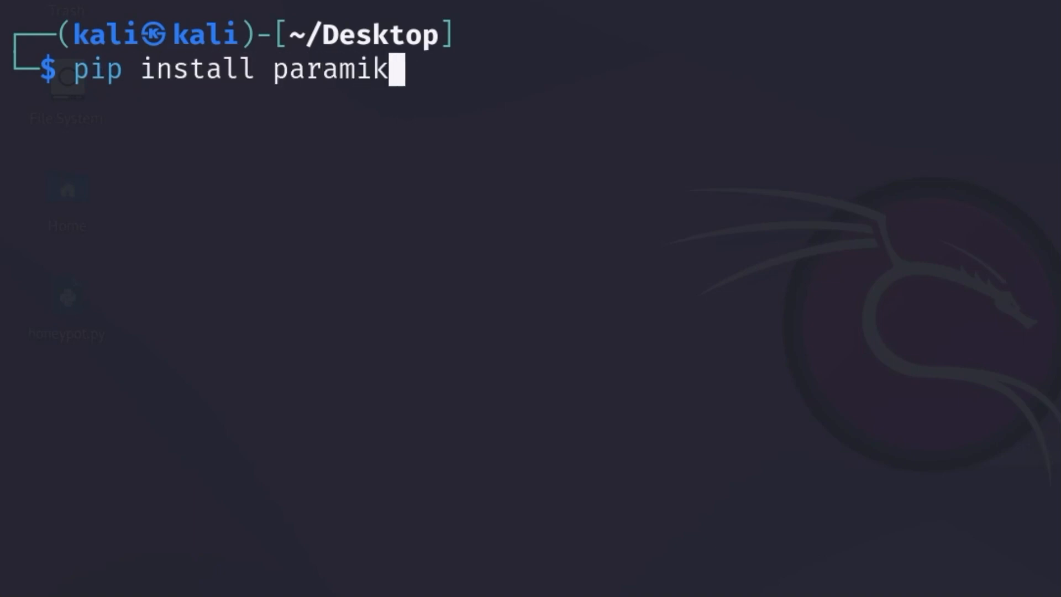
pyautogui.write('o')
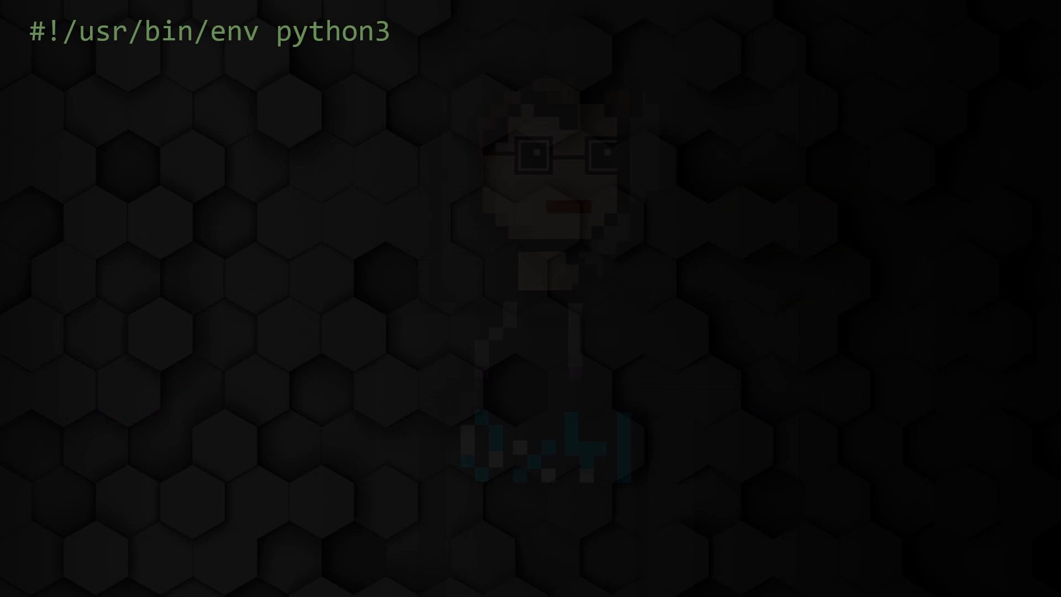
# Step: Import socket, paramiko and threading and declare class SSH_Server(paramiko.ServerInterface)
pyautogui.write('import socket, paramiko')
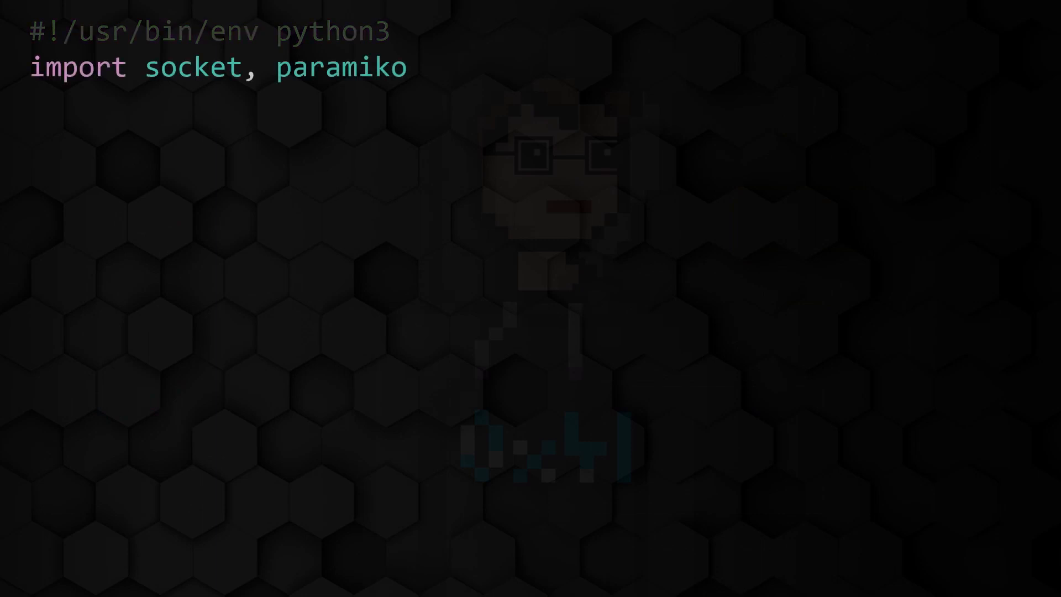
pyautogui.write(', threading')
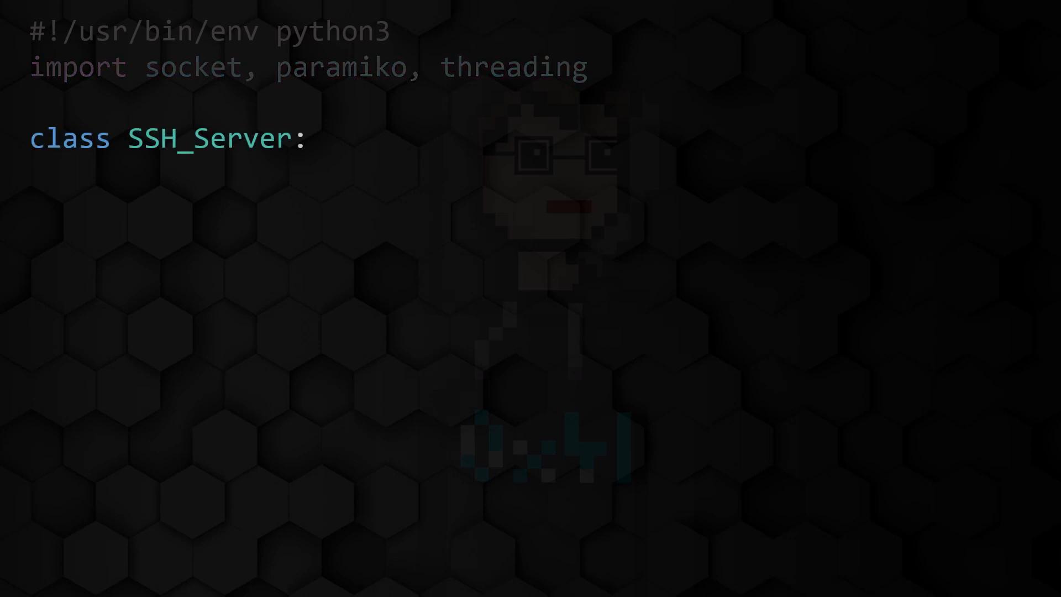
pyautogui.write('(paramiko.ServerInterface)')
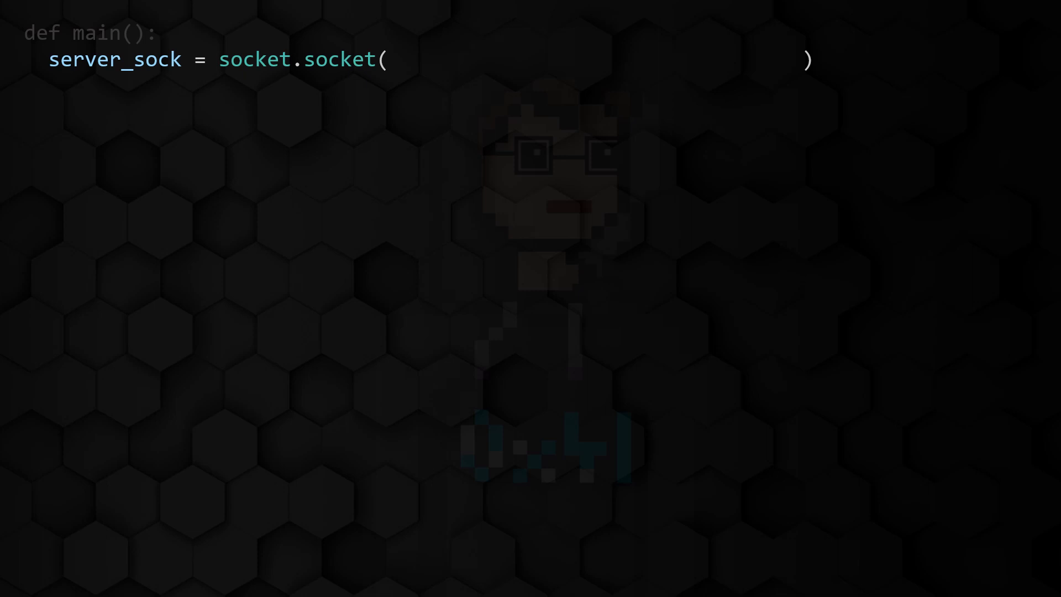
# Step: Create server_sock with socket.AF_INET, SOCK_STREAM and call main() under the __main__ guard
pyautogui.write('socket.AF_INET, socket.SOCK_STREAM)')
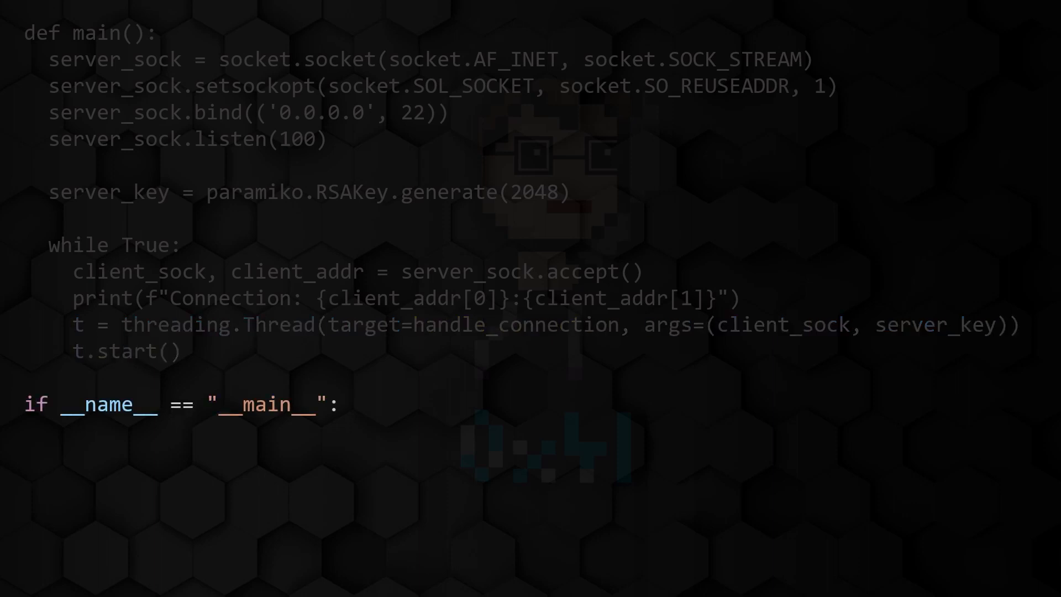
pyautogui.write('main()')
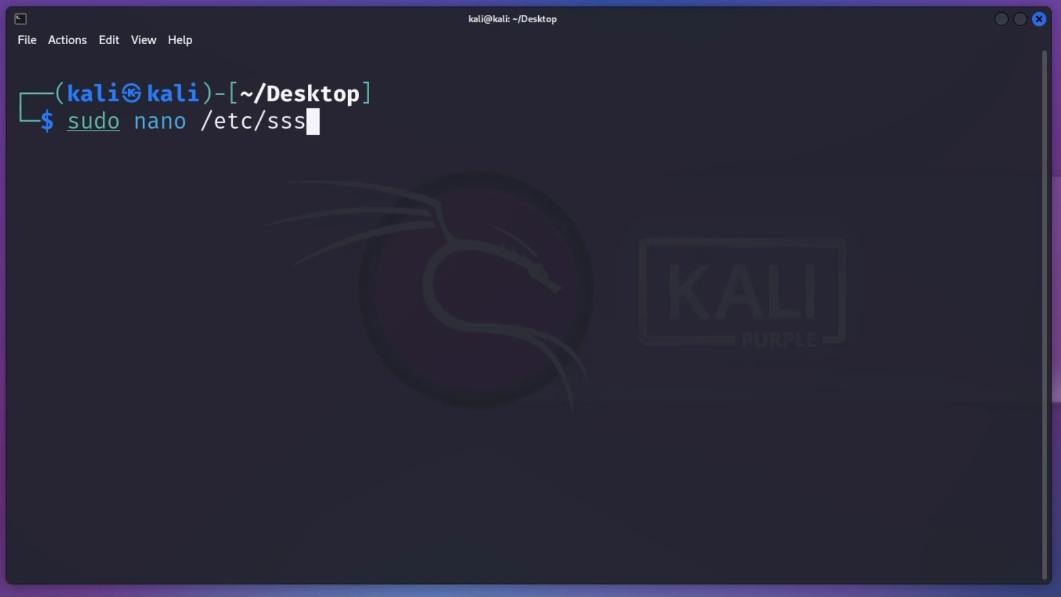
# Step: Edit sshd_config as root so Port 2222 is active, save it and leave nano
pyautogui.write('h/sshd_config')
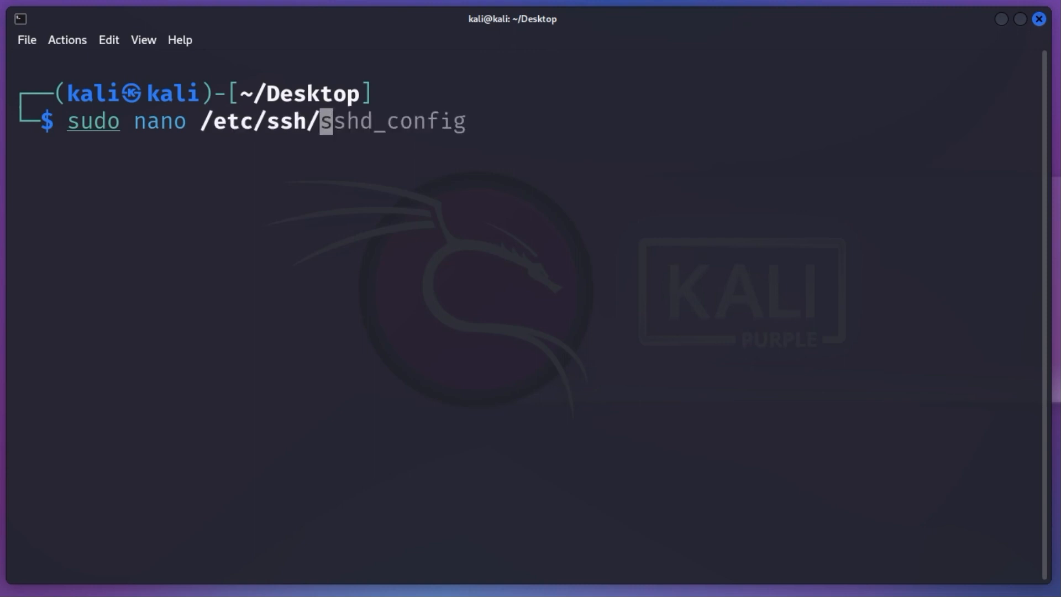
pyautogui.press('Return')
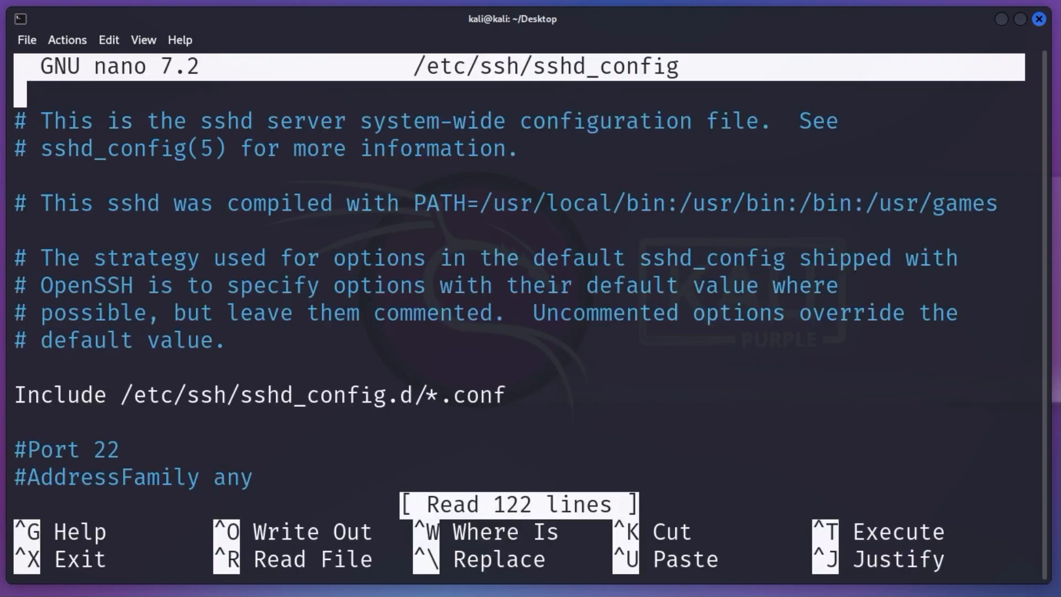
pyautogui.scroll(-3)
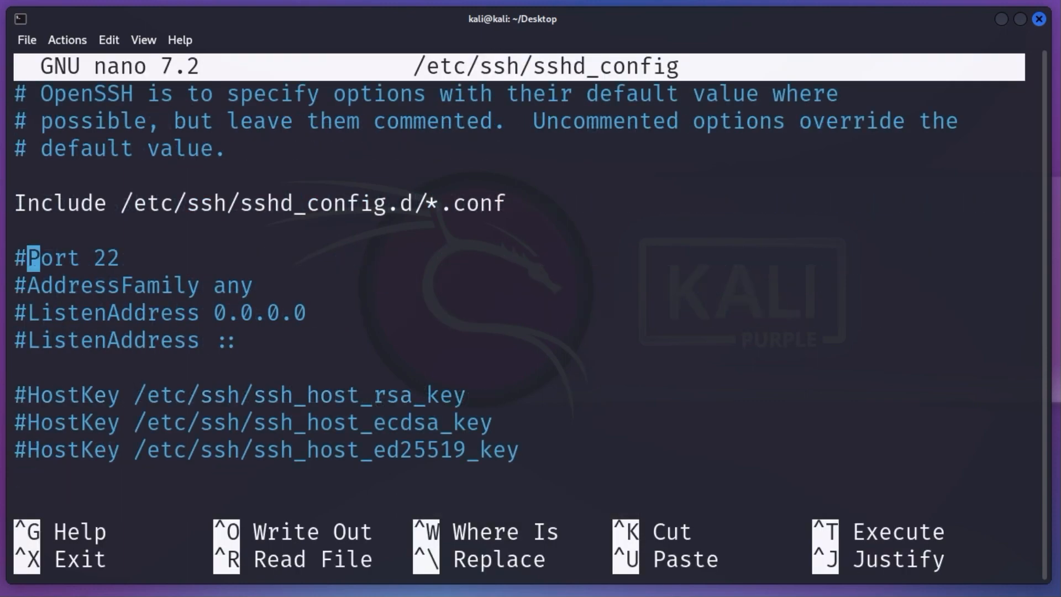
pyautogui.press('Delete')
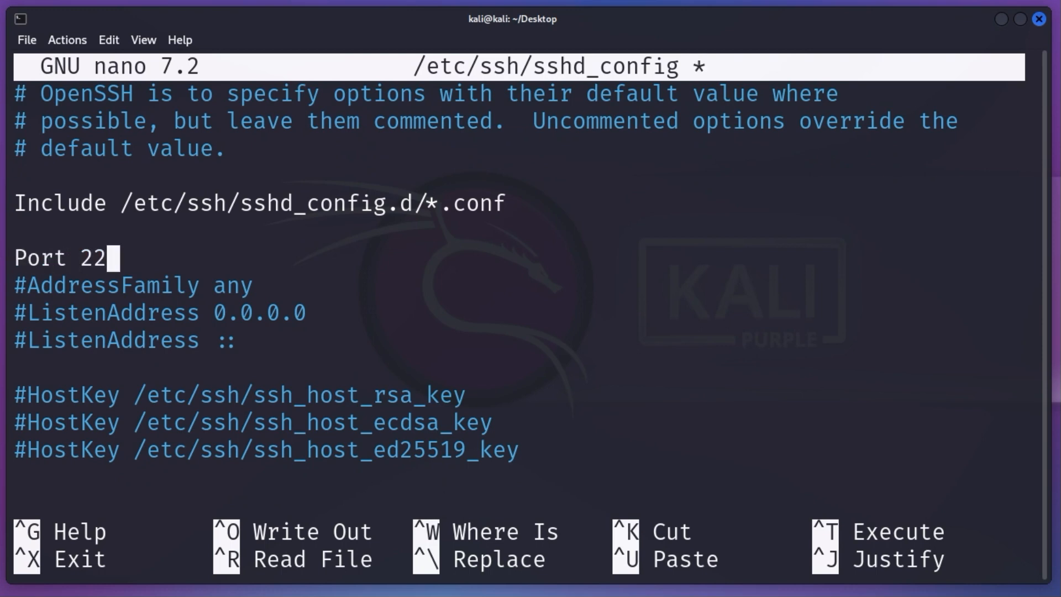
pyautogui.write('22')
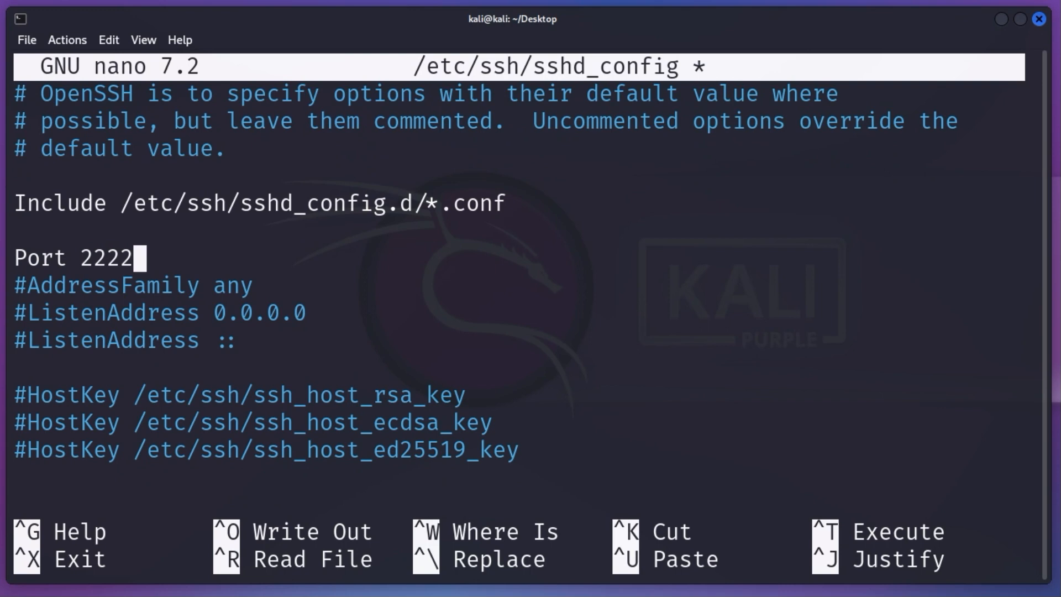
pyautogui.press('ctrl+o')
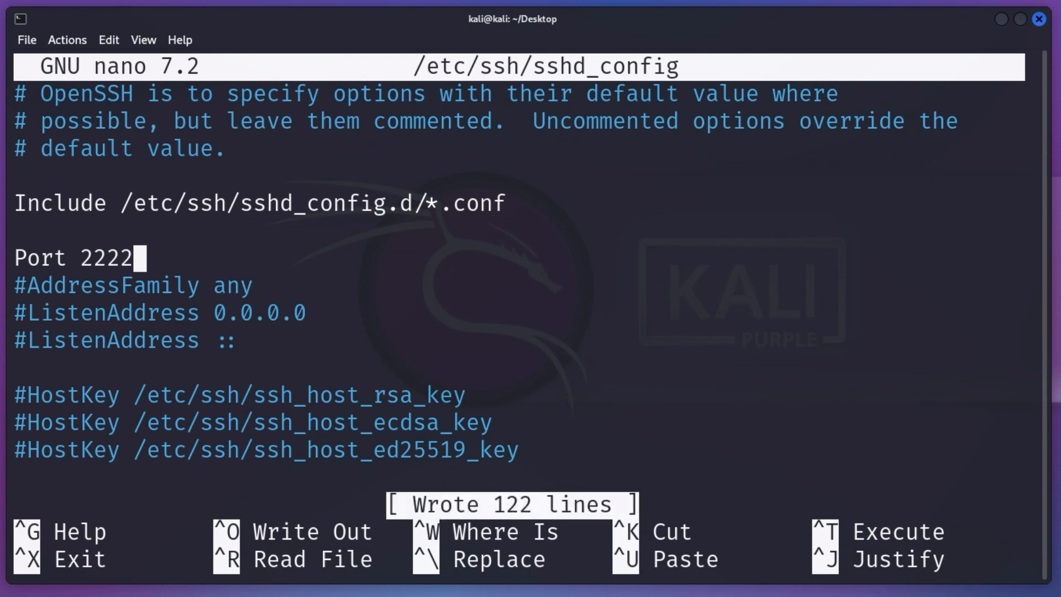
pyautogui.press('ctrl+x')
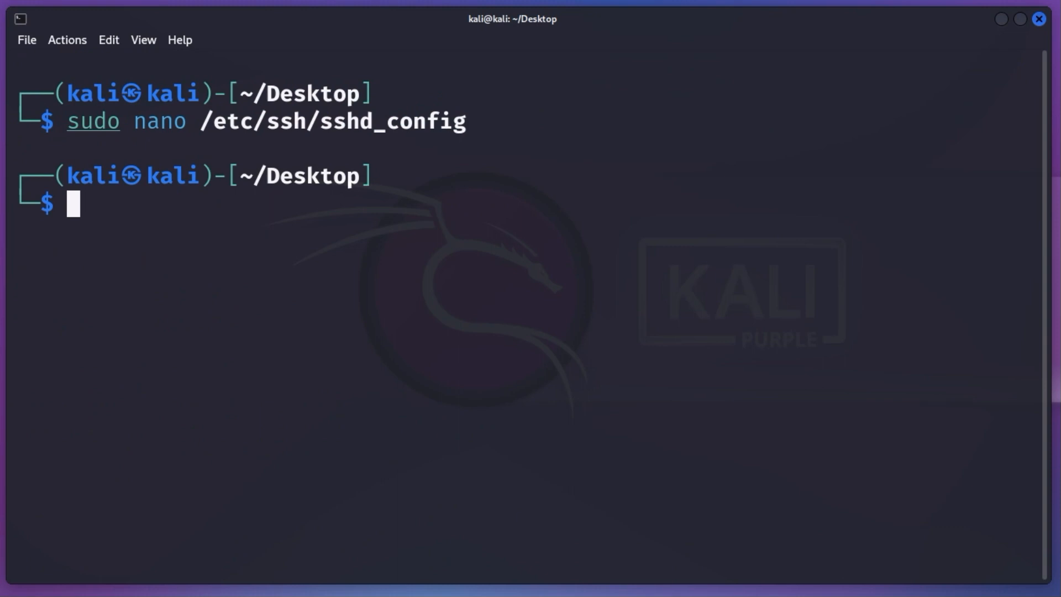
# Step: Restart the ssh service with sudo systemctl restart ssh
pyautogui.write('sudo s')
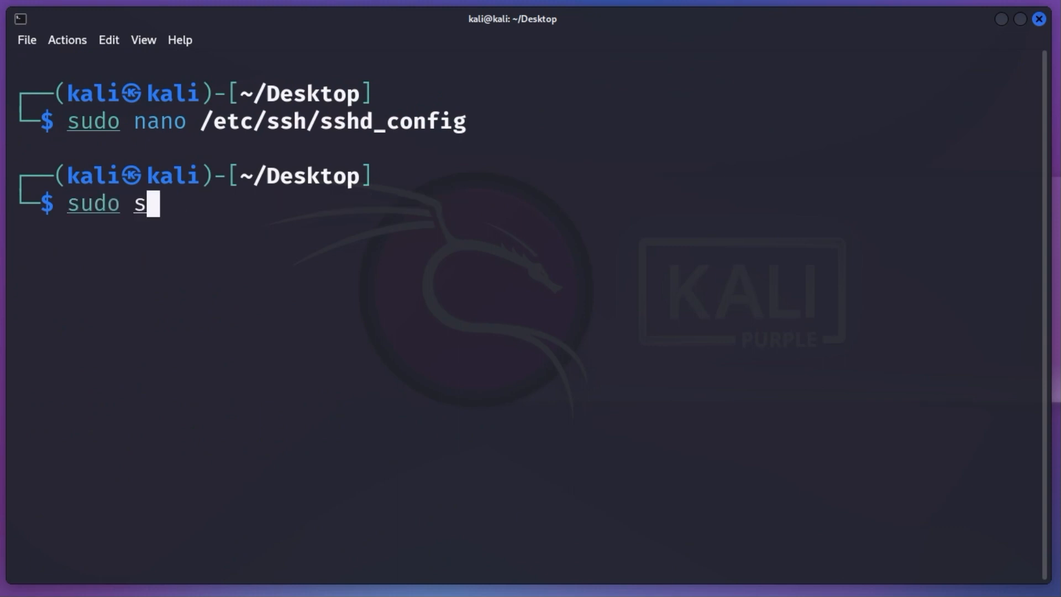
pyautogui.write('ystemctl')
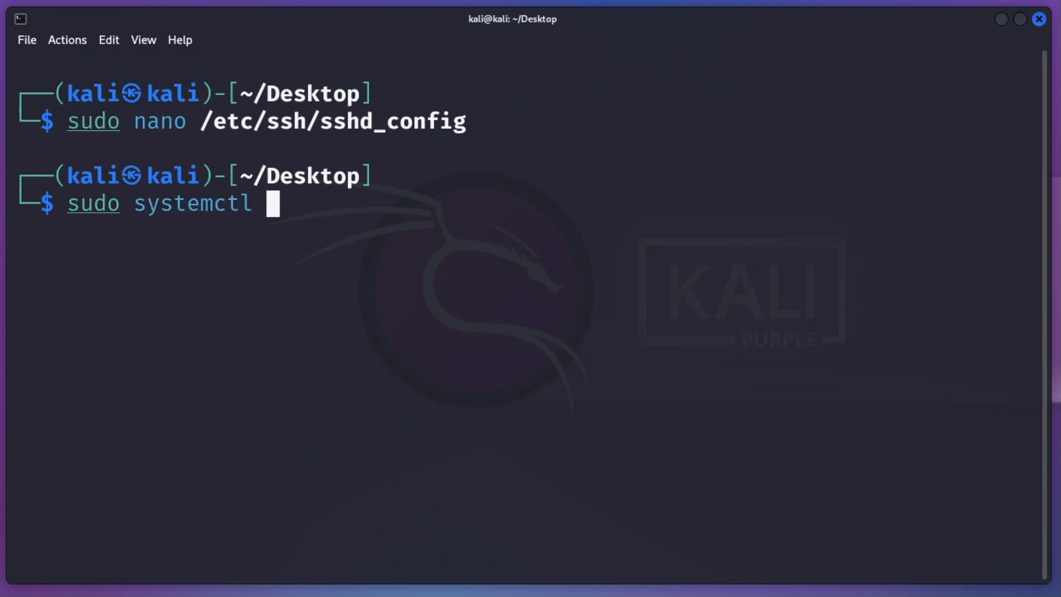
pyautogui.write('restart ssh')
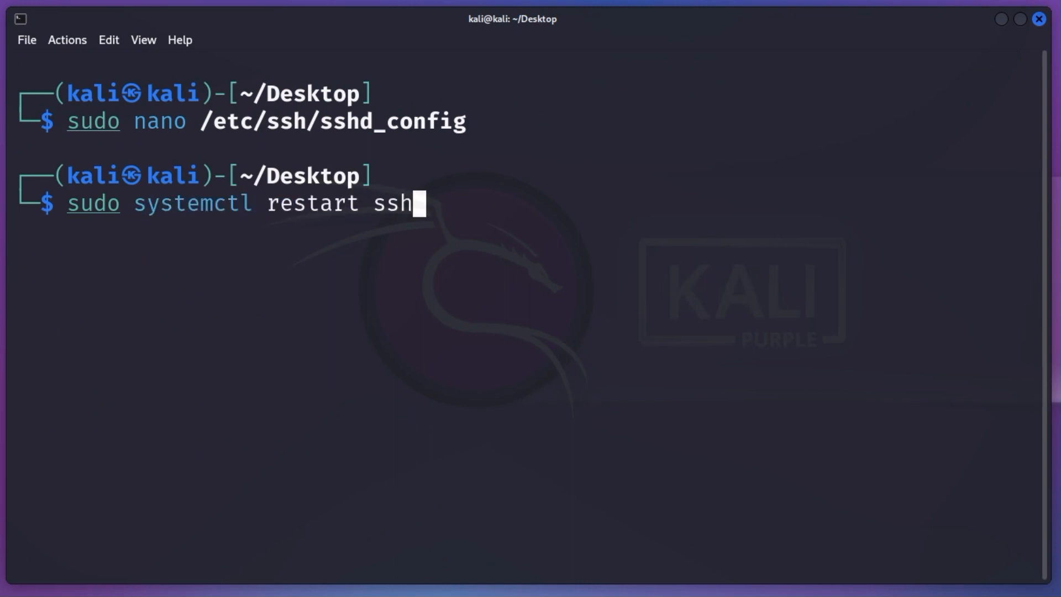
pyautogui.press('Return')
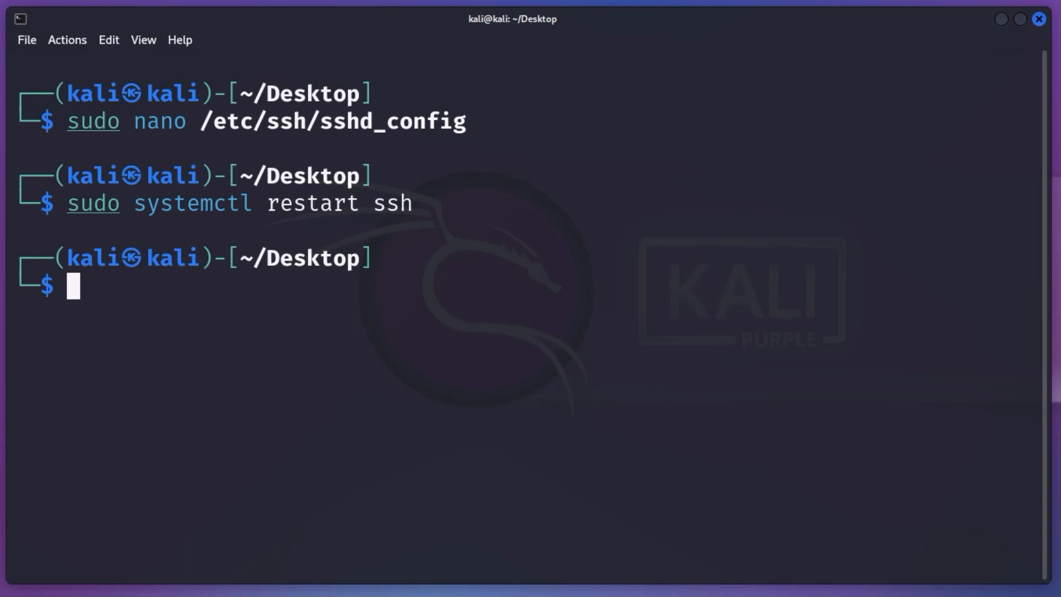
# Step: Clear the screen and run ifconfig to read the eth0 address 10.0.2.15
pyautogui.write('cla')
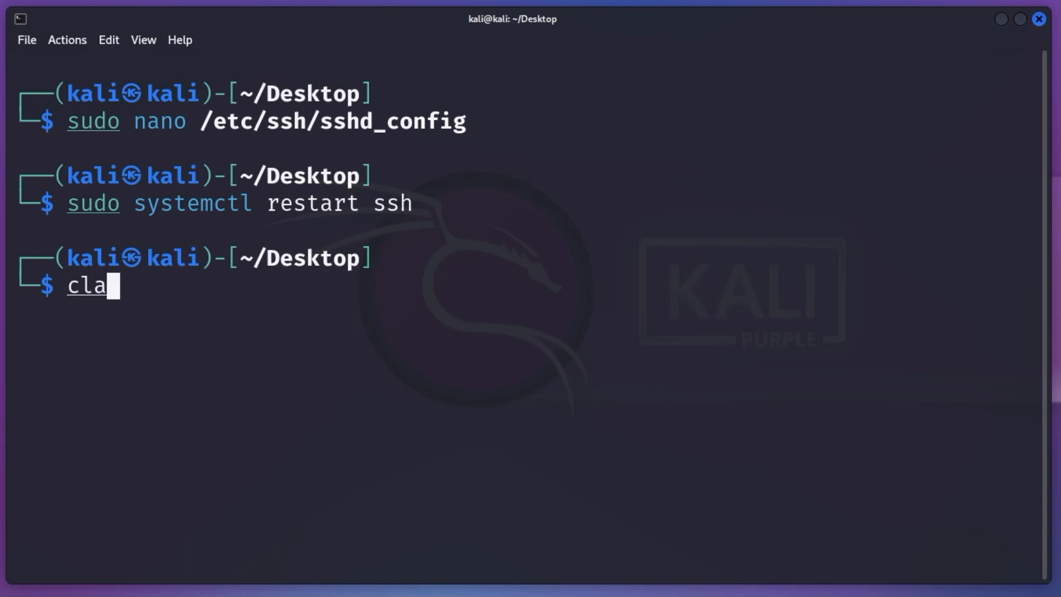
pyautogui.press('Return')
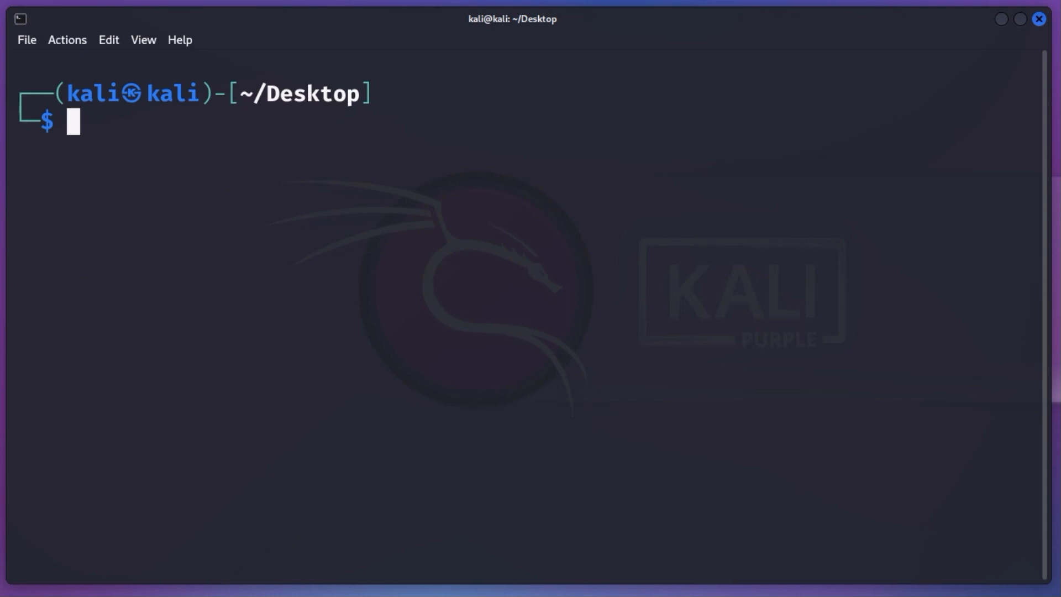
pyautogui.write('ifconfig')
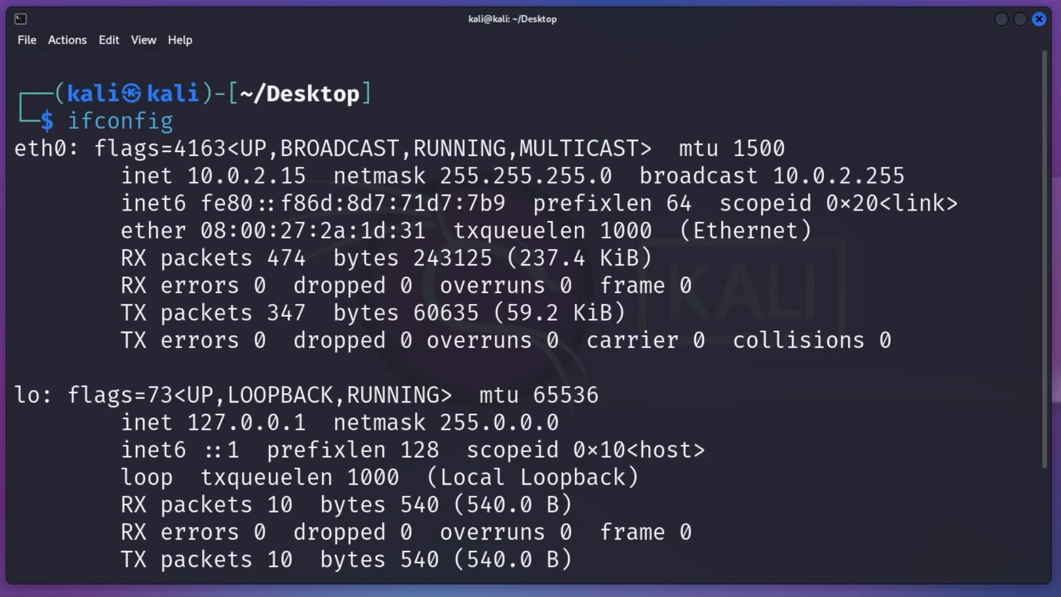
pyautogui.doubleClick(249, 176)
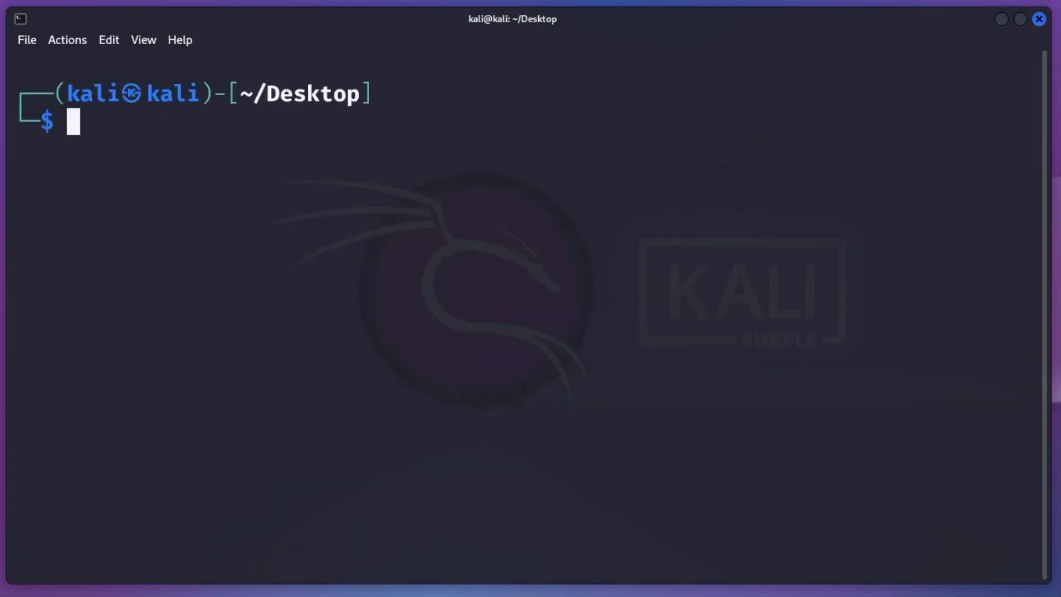
# Step: Start the honeypot with python honeypot.py on the Desktop
pyautogui.write('python honeypot.py')
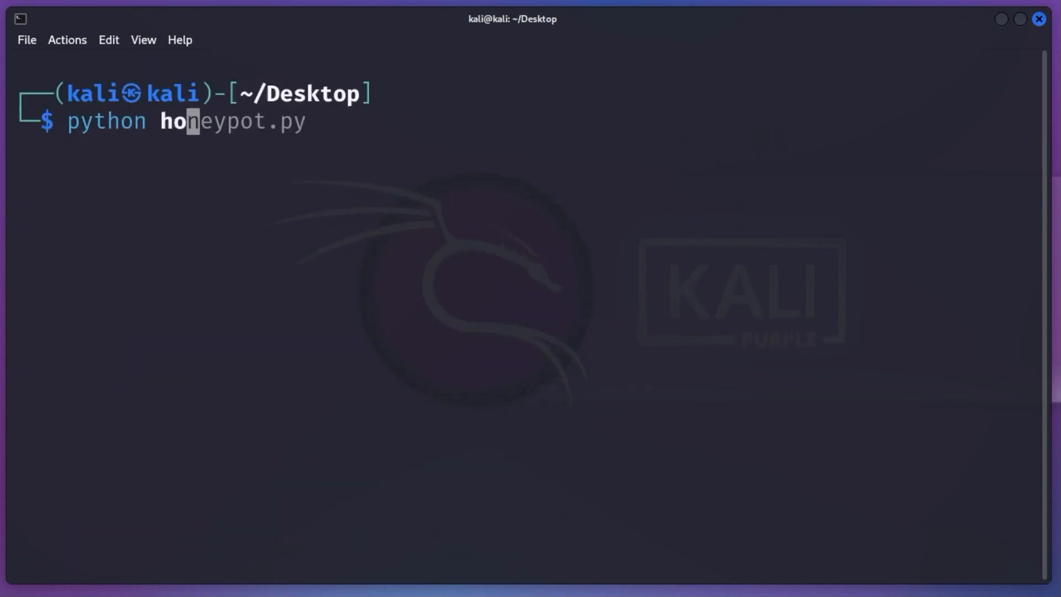
pyautogui.press('Return')
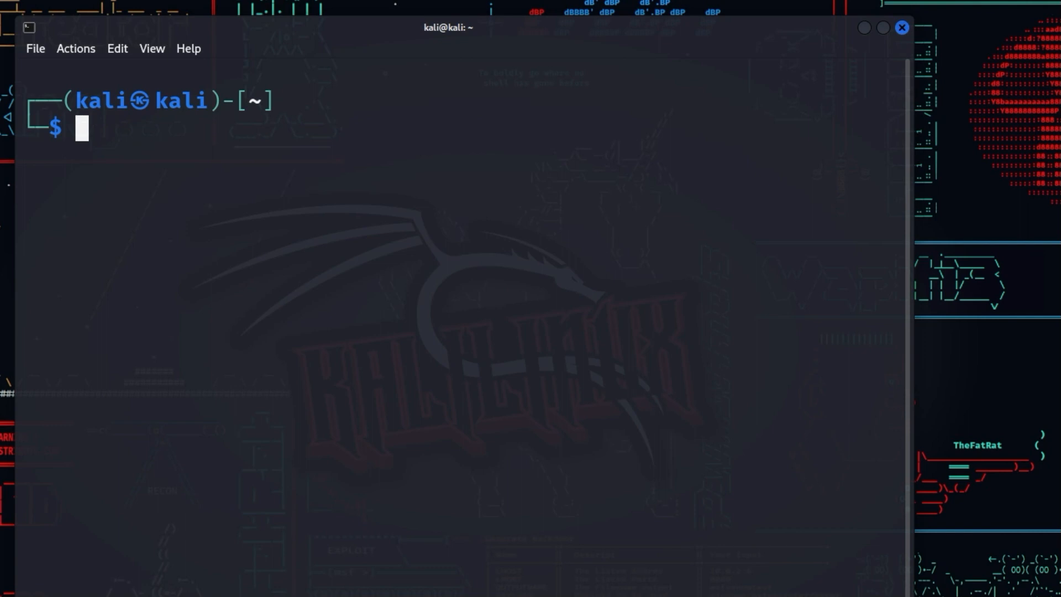
pyautogui.write('ssh admin@10.0.2.15')
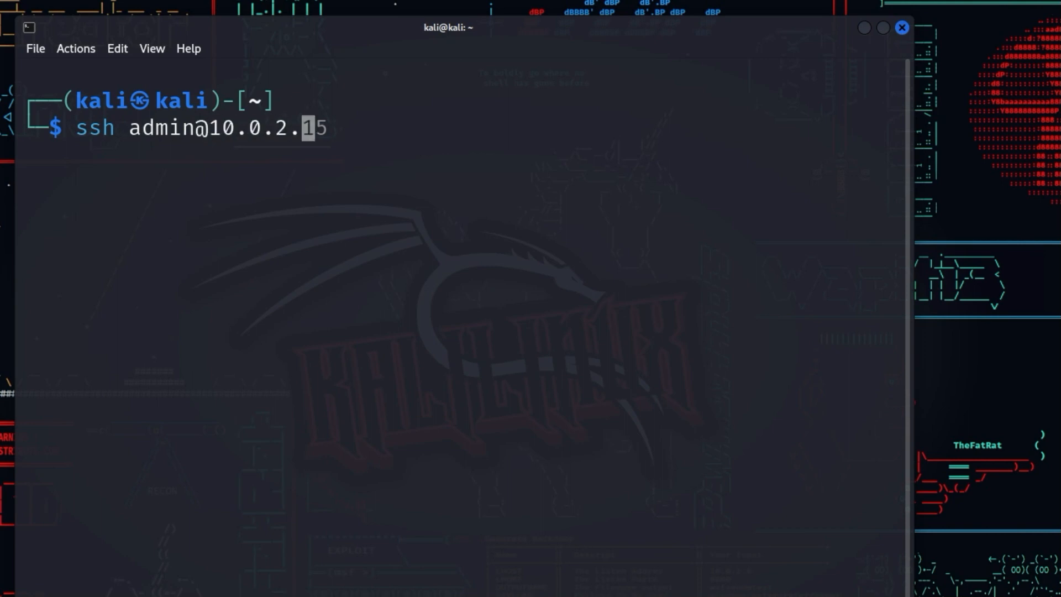
pyautogui.press('Return')
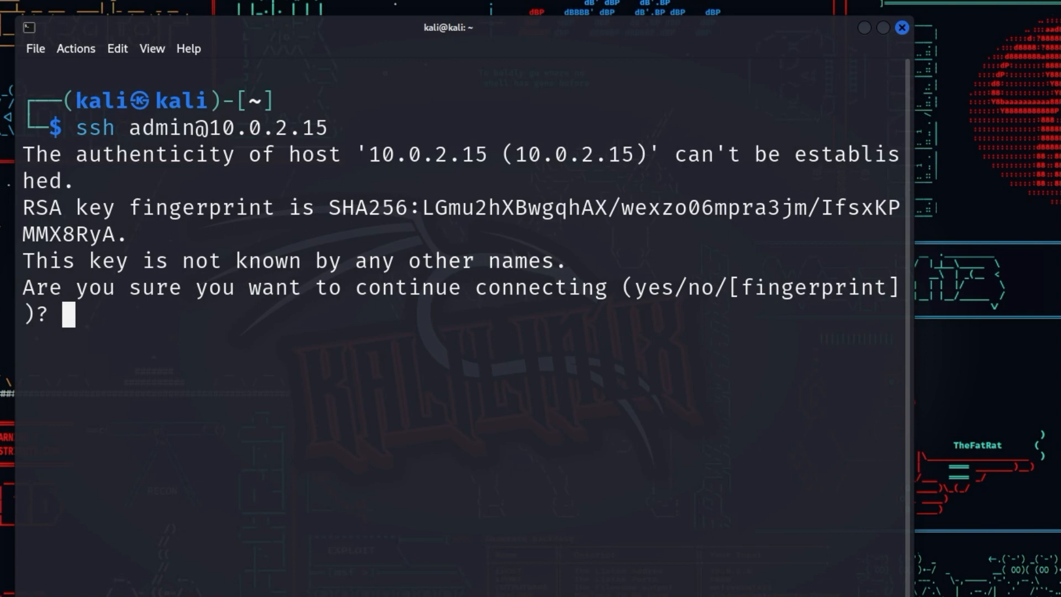
pyautogui.write('ye')
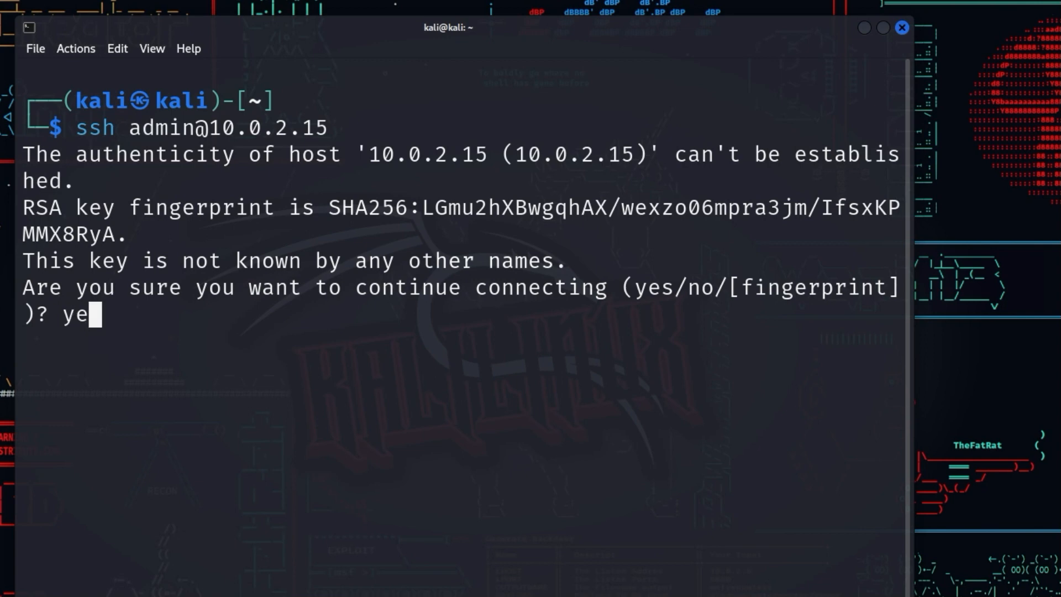
pyautogui.press('Return')
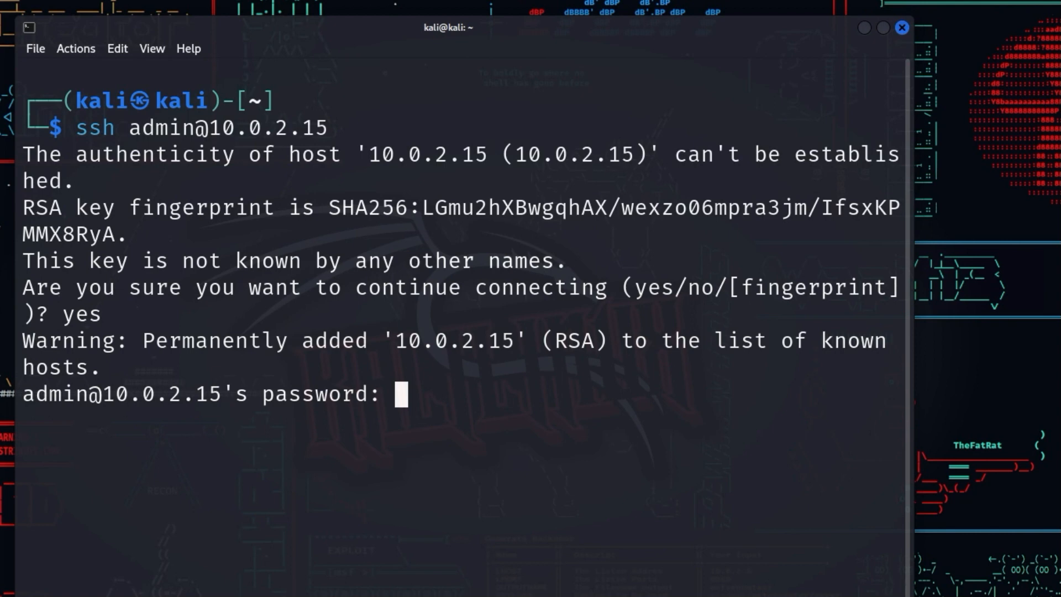
# Step: Submit three admin password attempts, each denied by the honeypot
pyautogui.press('Return')
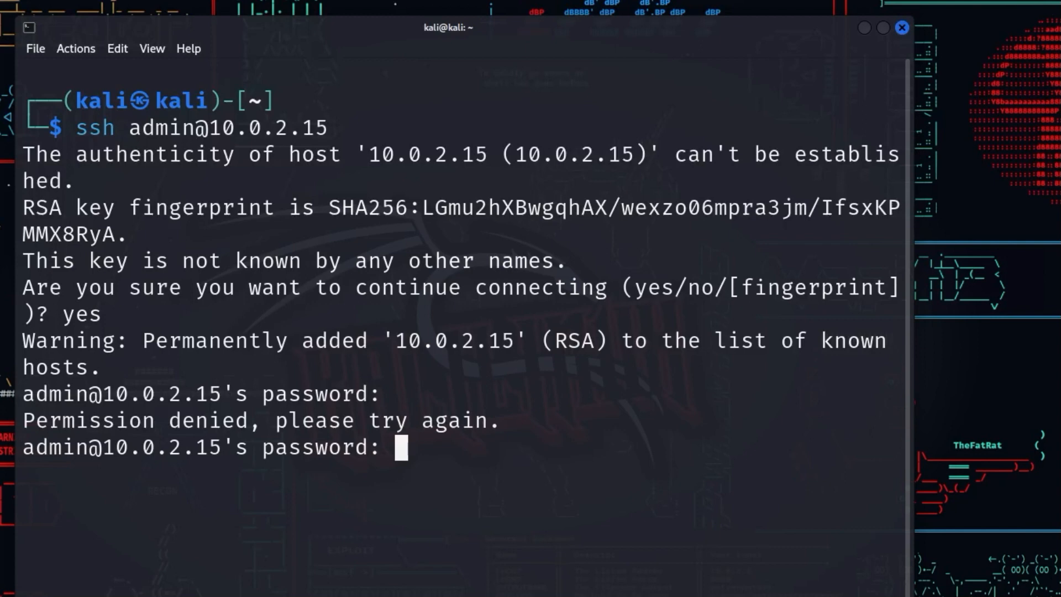
pyautogui.press('Return')
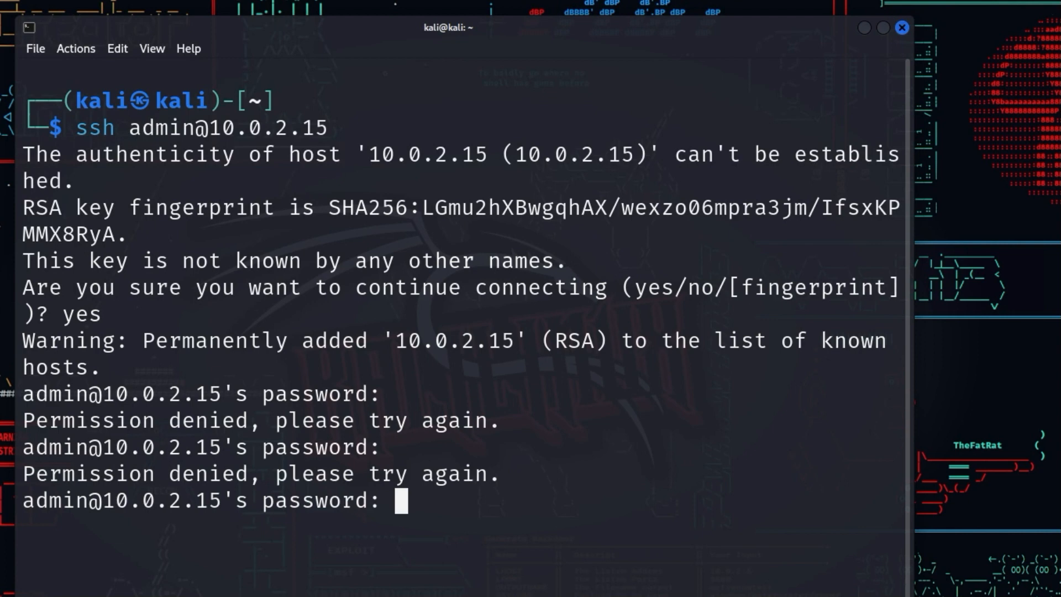
pyautogui.press('Return')
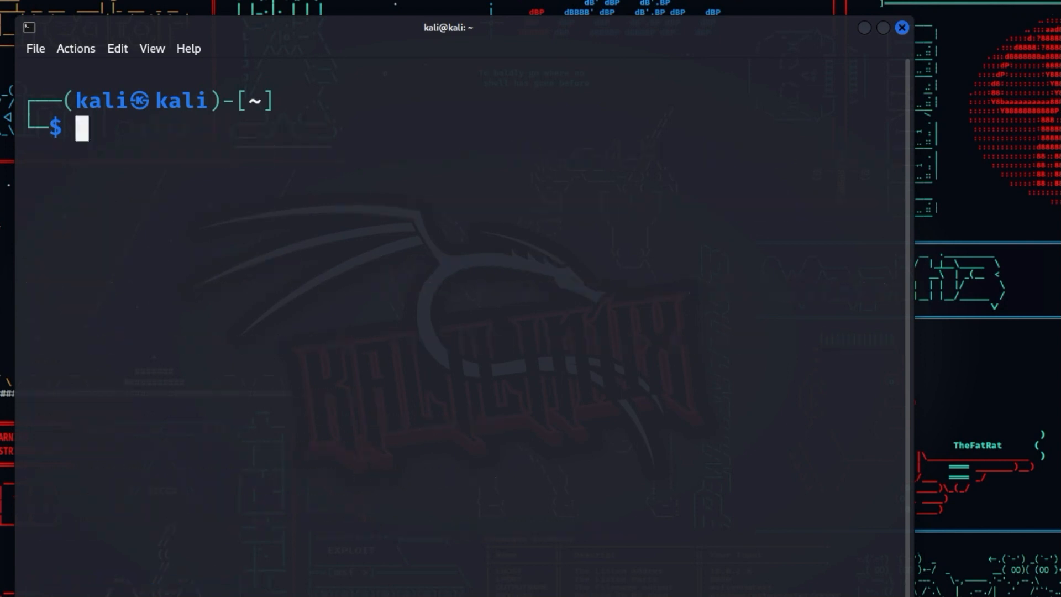
pyautogui.write('ssh admin@10.0.2.15')
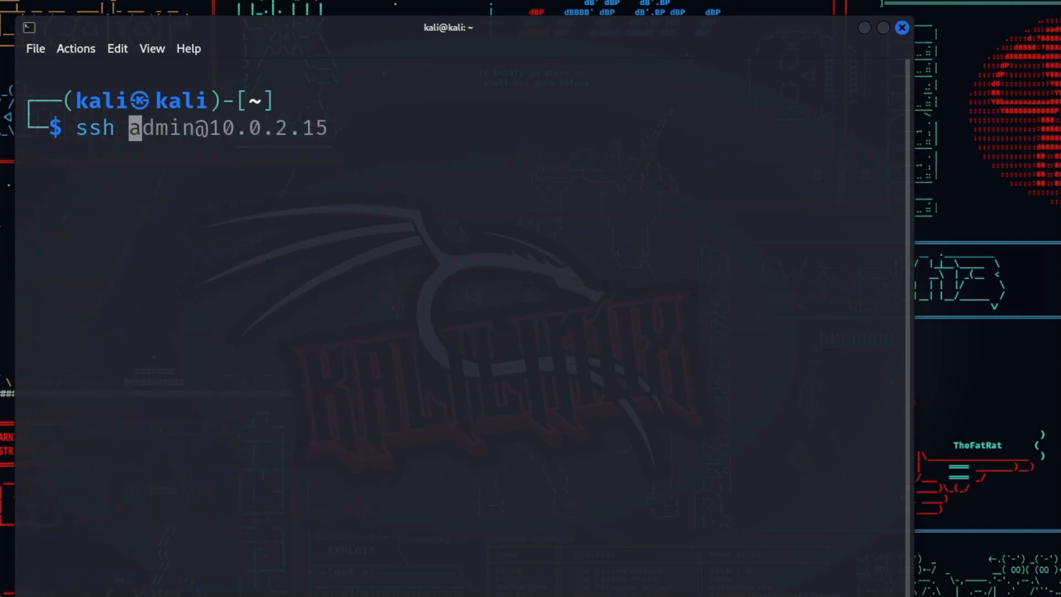
pyautogui.press('Return')
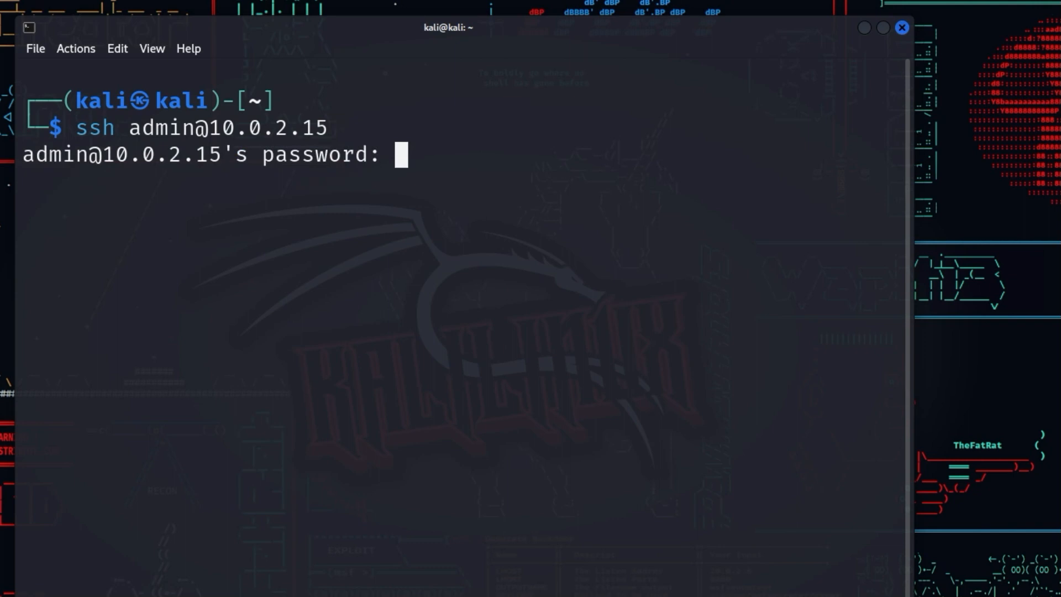
pyautogui.press('Return')
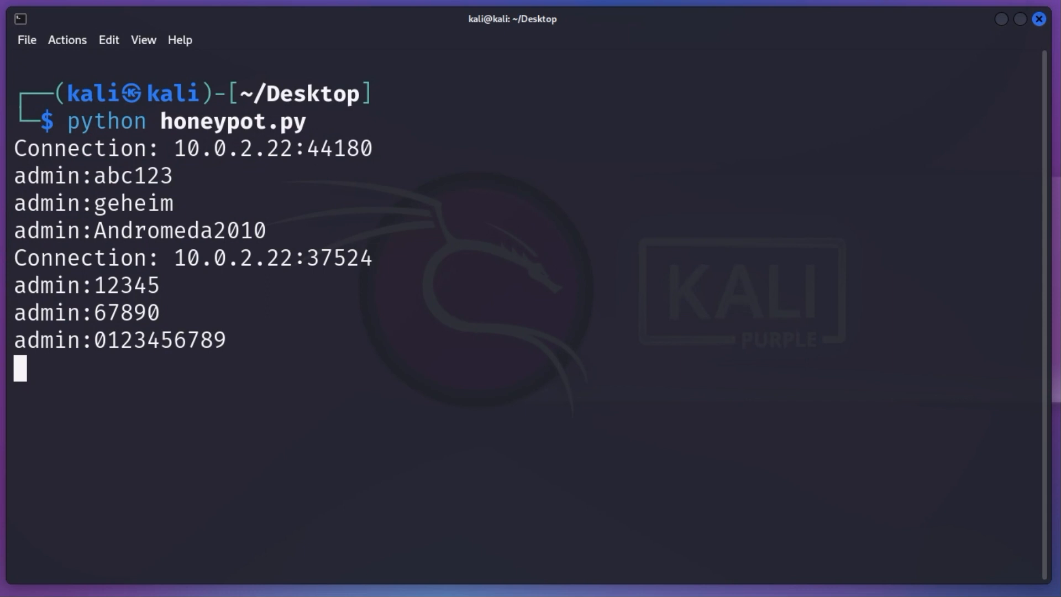
# Step: Return to the attacker machine's terminal at its empty prompt
pyautogui.doubleClick(231, 148)
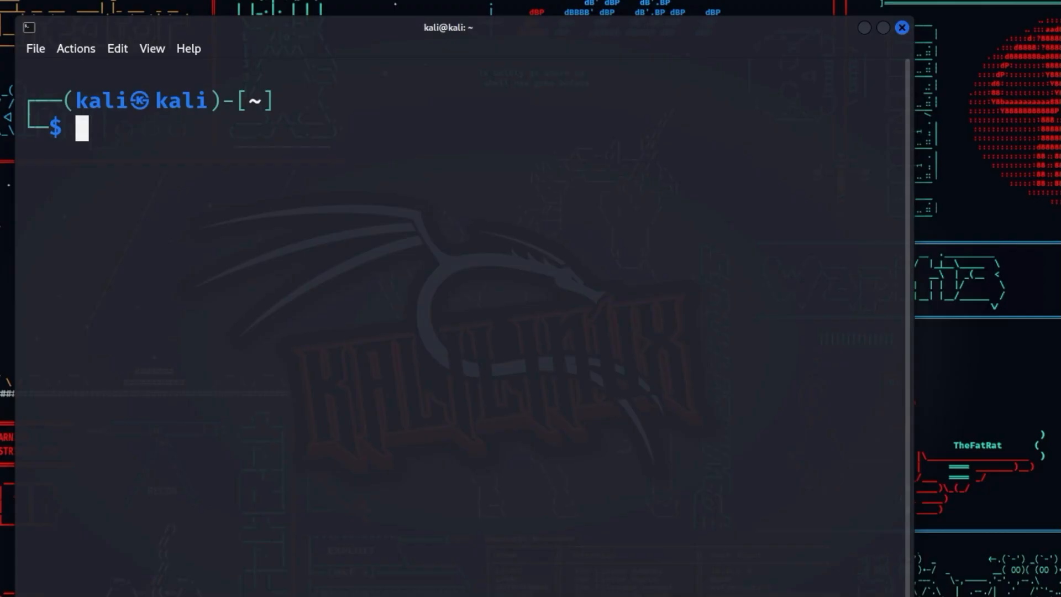
# Step: Start an SSH session to 10.0.2.15 from the attacking machine and reach the password prompt
pyautogui.write('ssh admin@10.0.2.15')
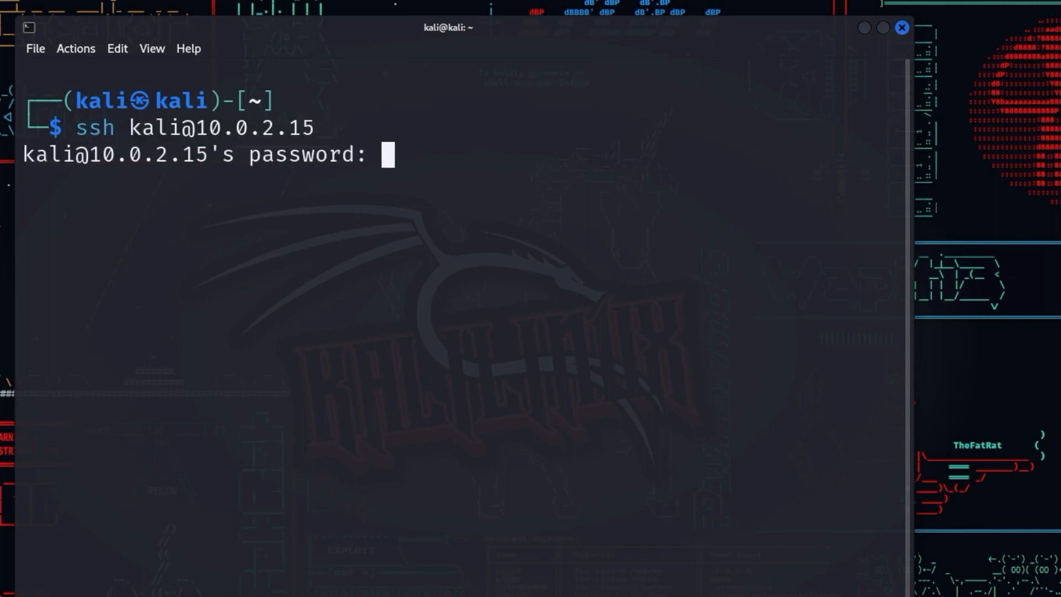
pyautogui.press('Return')
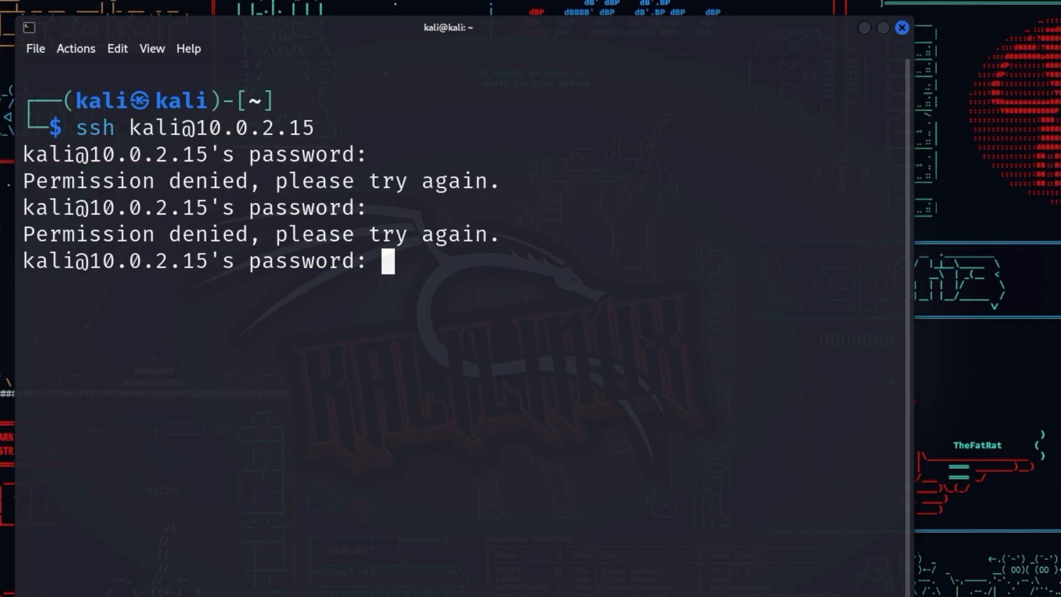